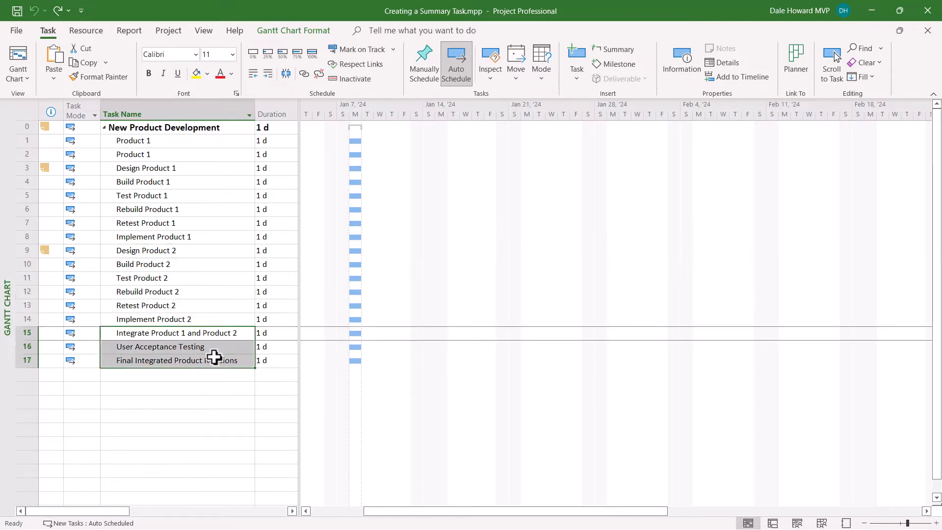
mouse_move(450, 357)
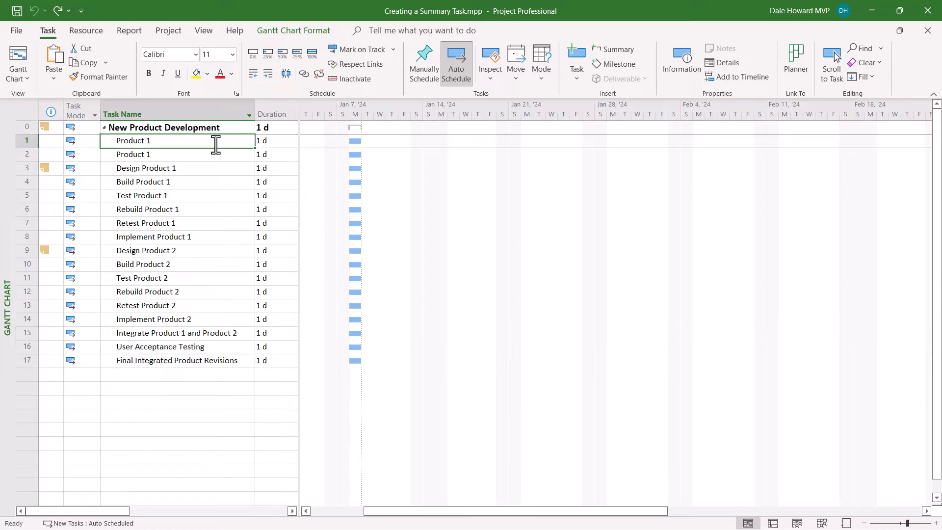
mouse_move(377, 194)
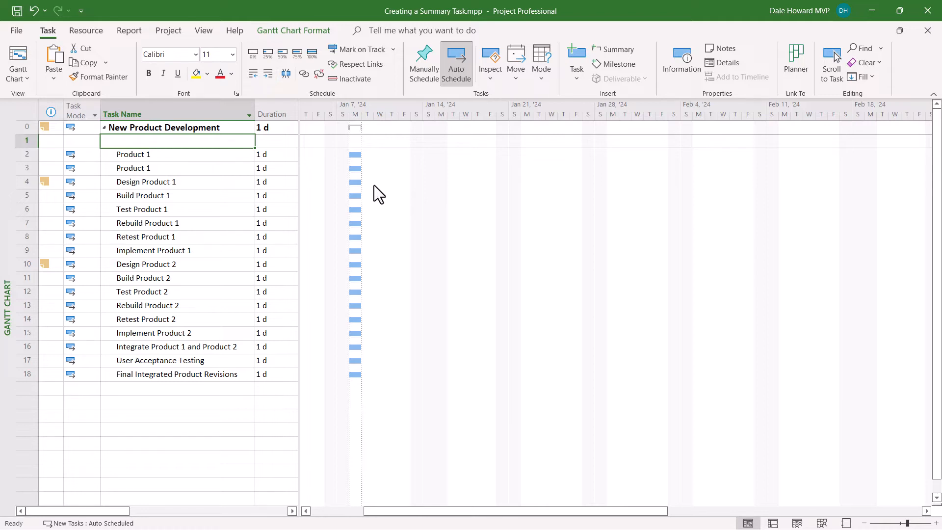
Name the new first task 'Product 1' using AutoComplete.
type("Product")
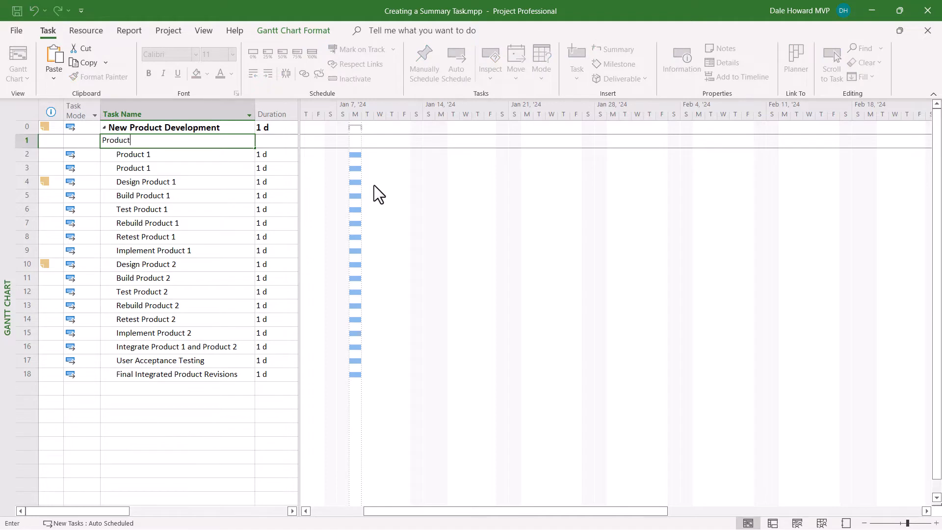
key("Return")
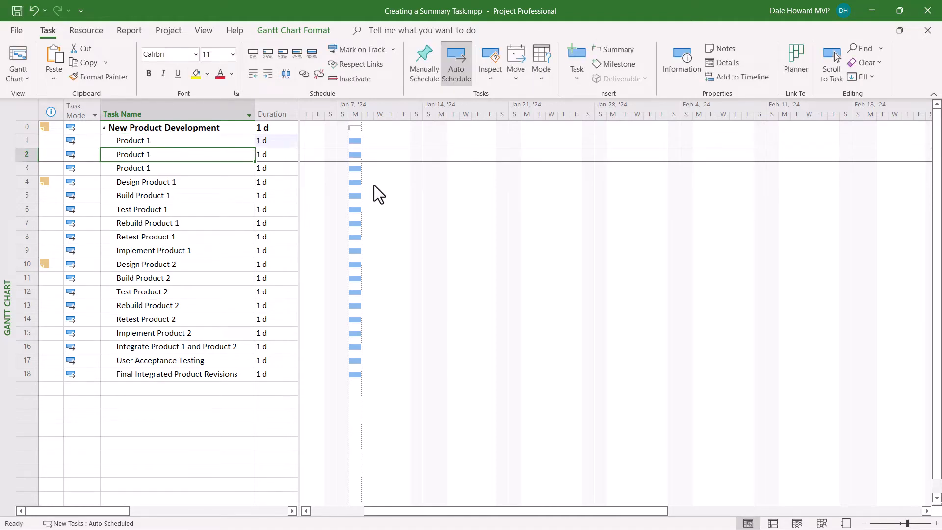
mouse_move(266, 176)
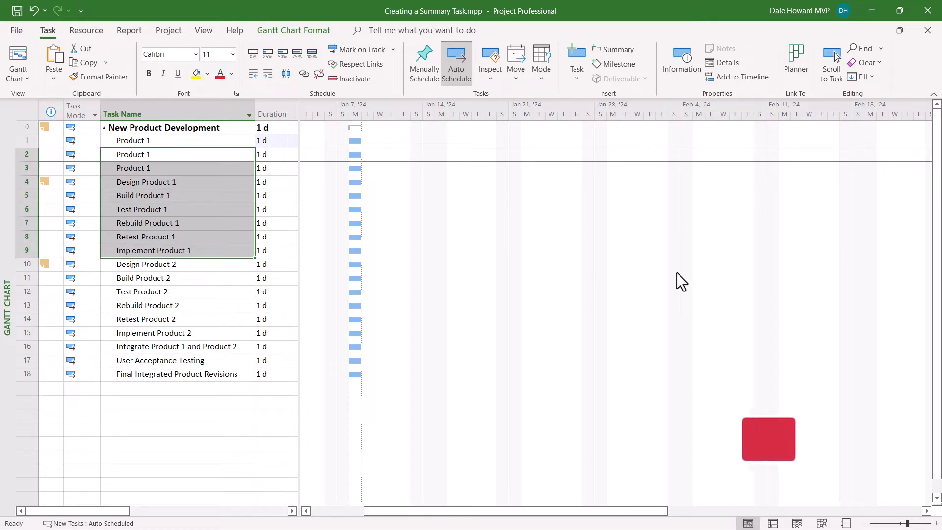
mouse_move(267, 90)
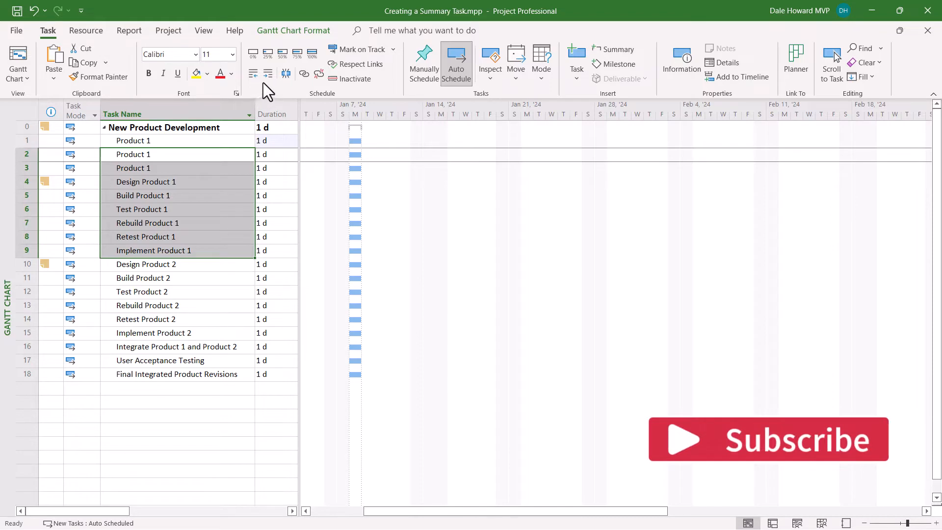
mouse_move(267, 72)
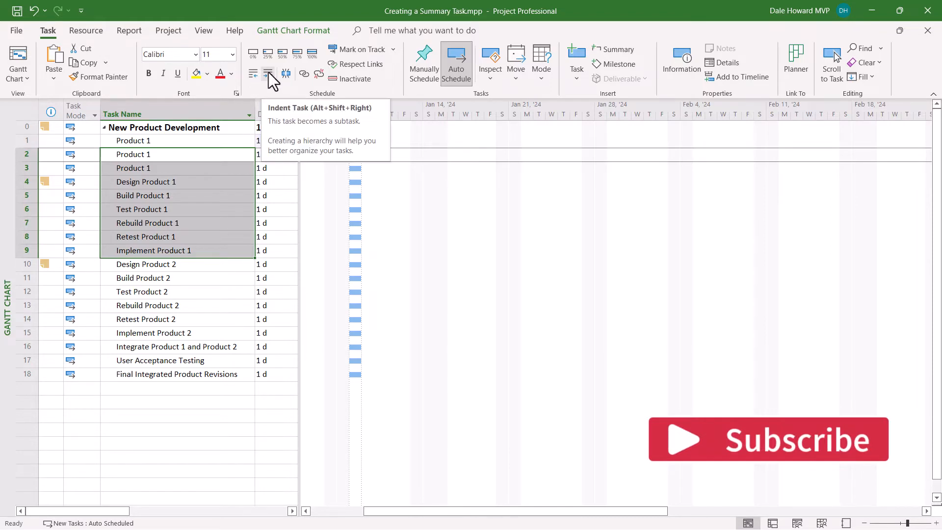
mouse_move(273, 73)
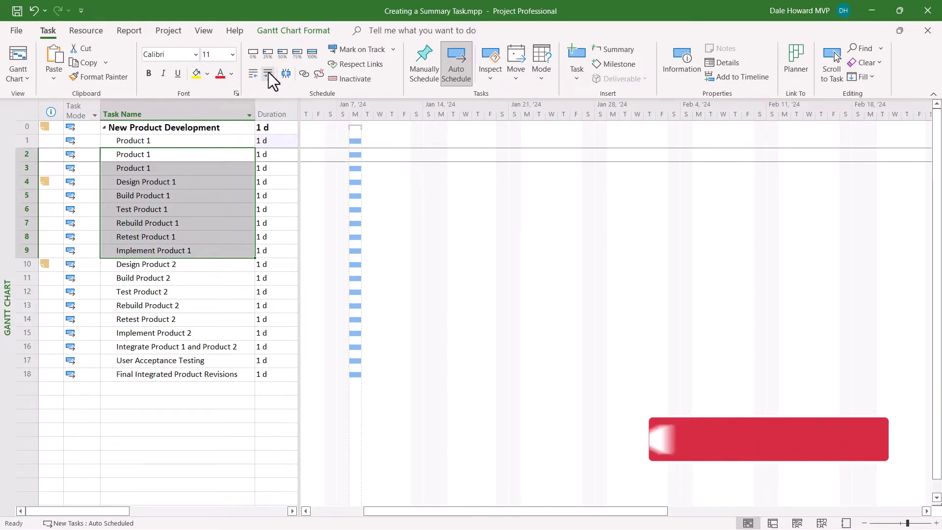
Indent the eight Product 1 tasks beneath the Product 1 task.
left_click(252, 73)
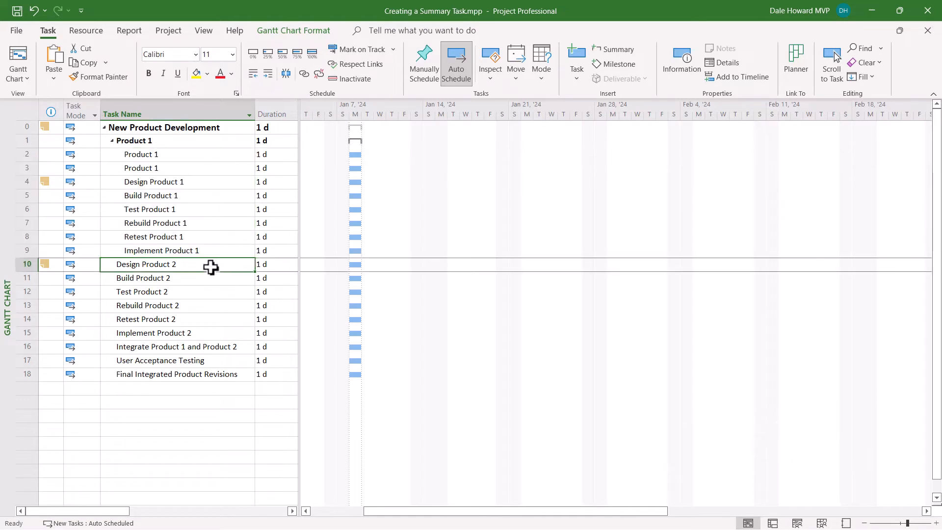
mouse_move(578, 289)
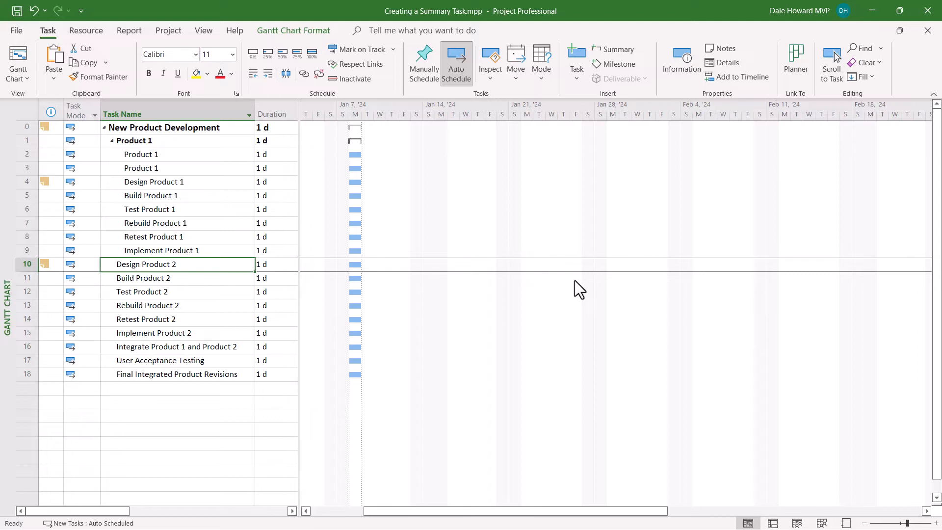
mouse_move(182, 263)
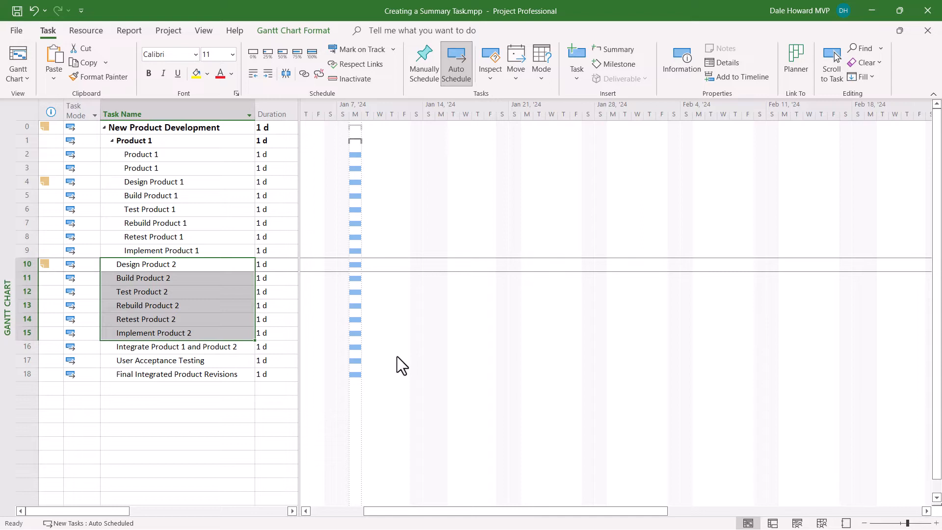
mouse_move(446, 348)
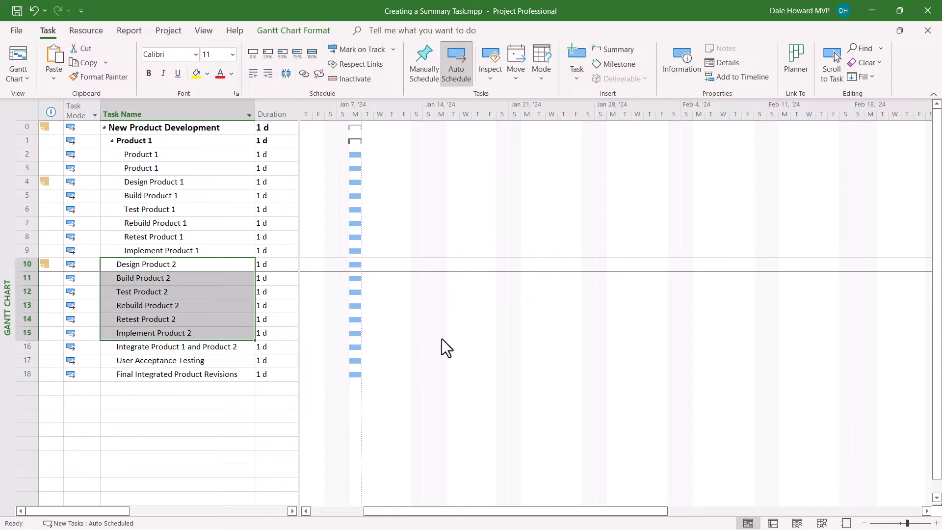
mouse_move(627, 161)
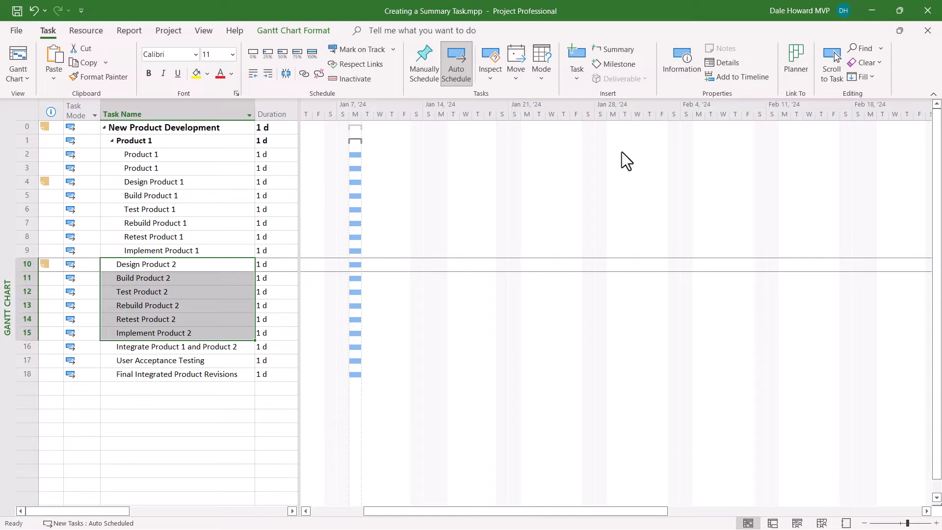
mouse_move(615, 49)
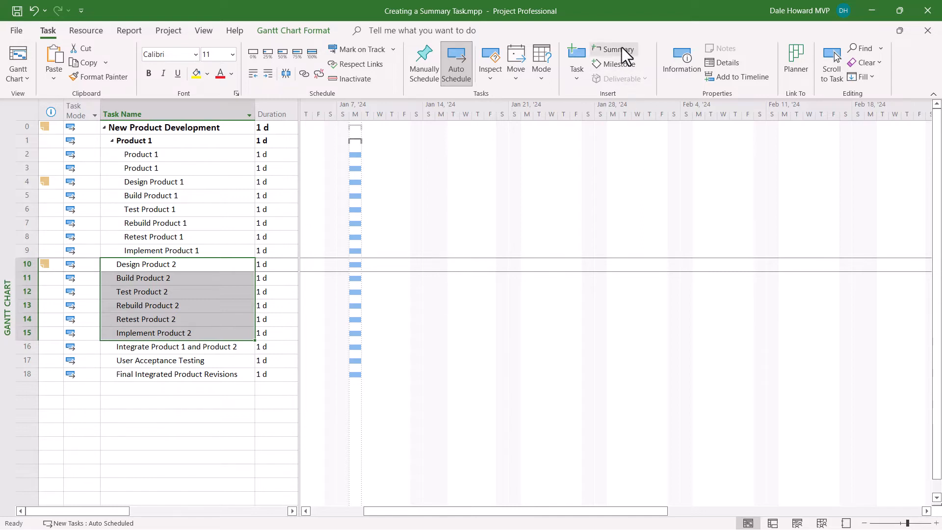
mouse_move(612, 49)
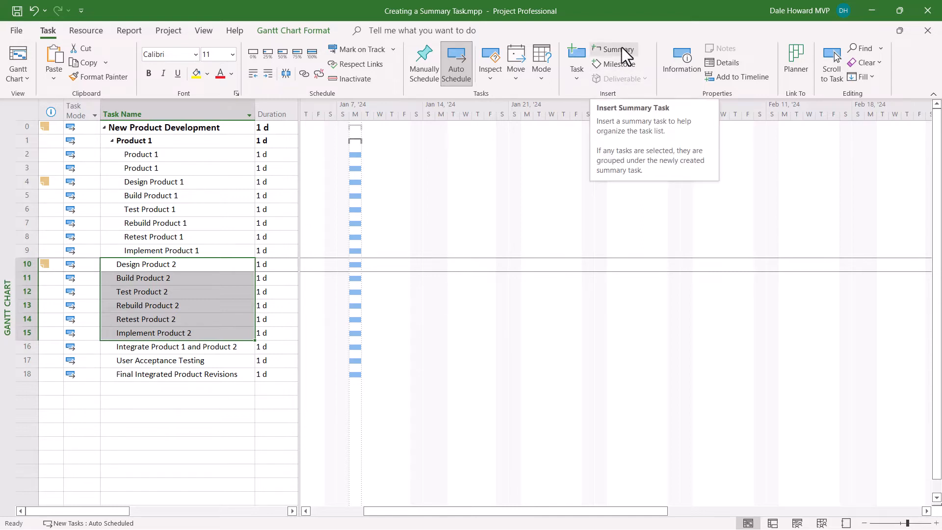
Add a summary task over Design through Implement Product 2 and name it 'Product 2'.
left_click(614, 49)
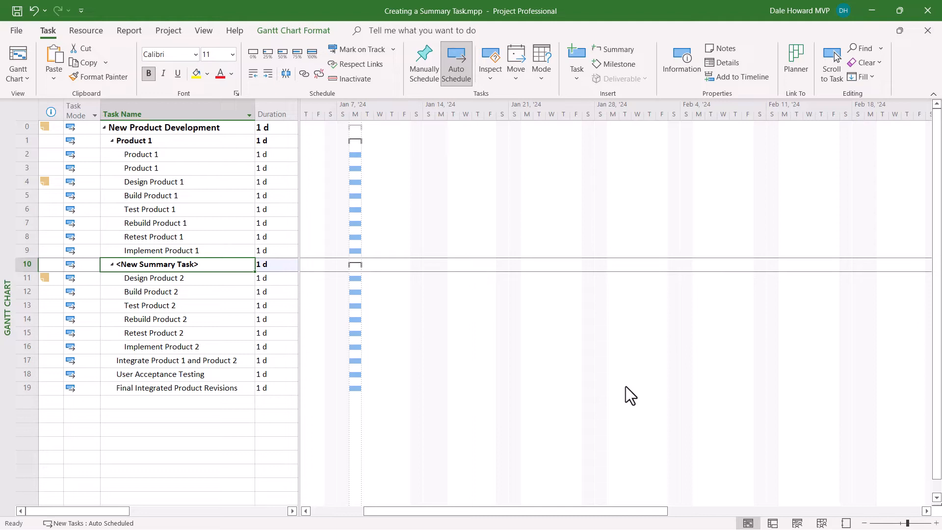
type("pr")
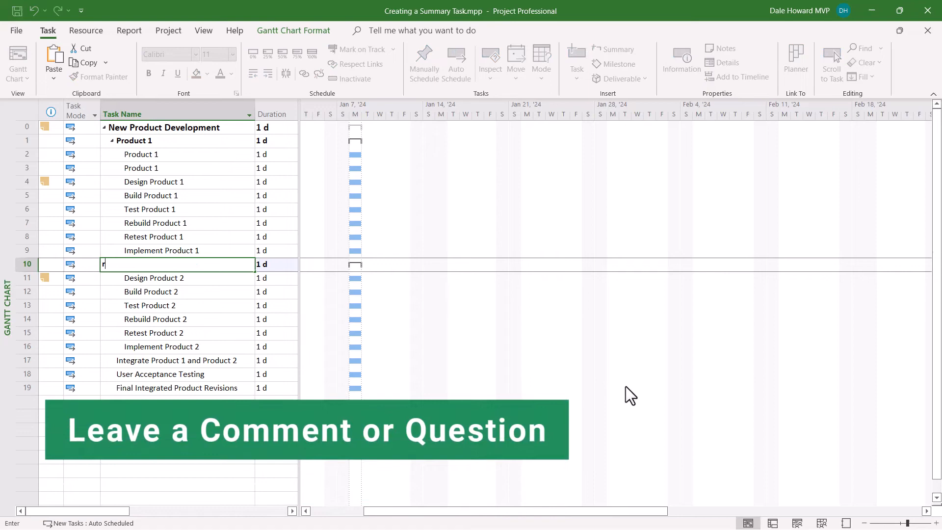
type("Product 2")
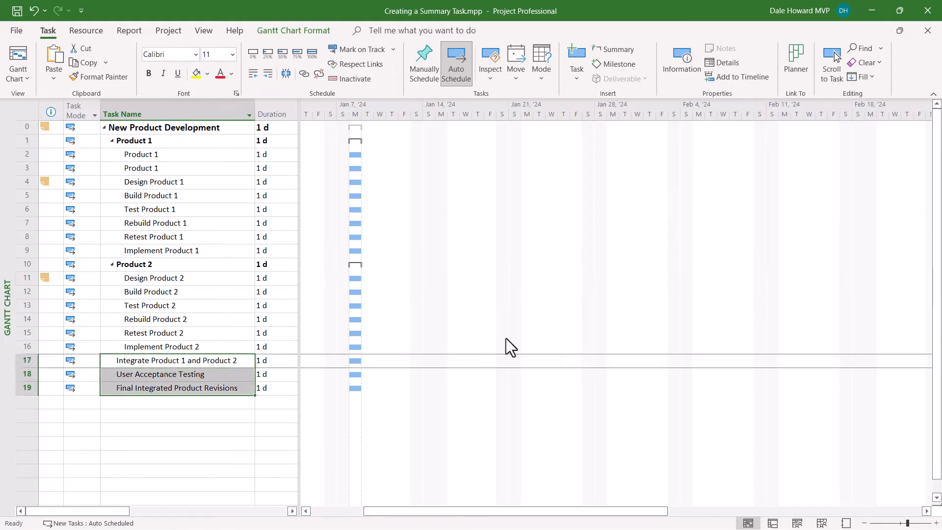
mouse_move(616, 49)
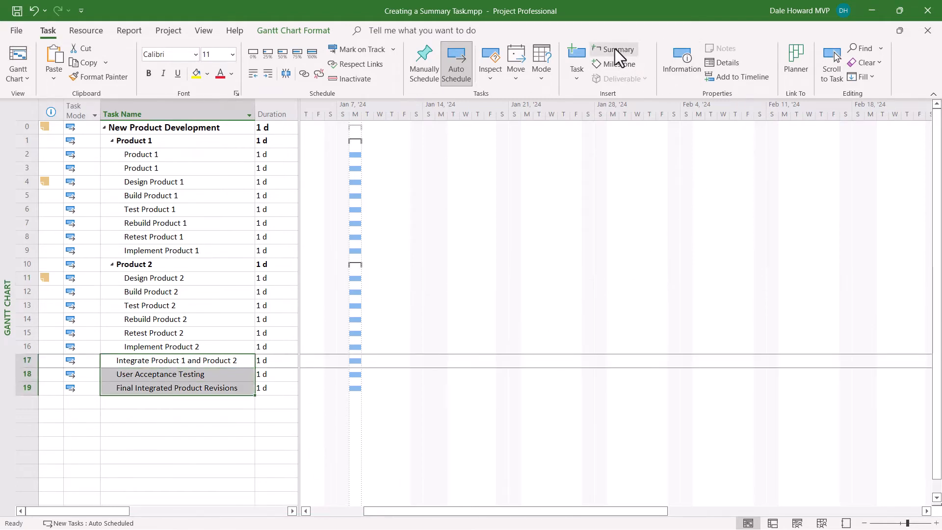
Group the last three tasks under a summary named 'Products 1 and 2 Integration'.
left_click(619, 49)
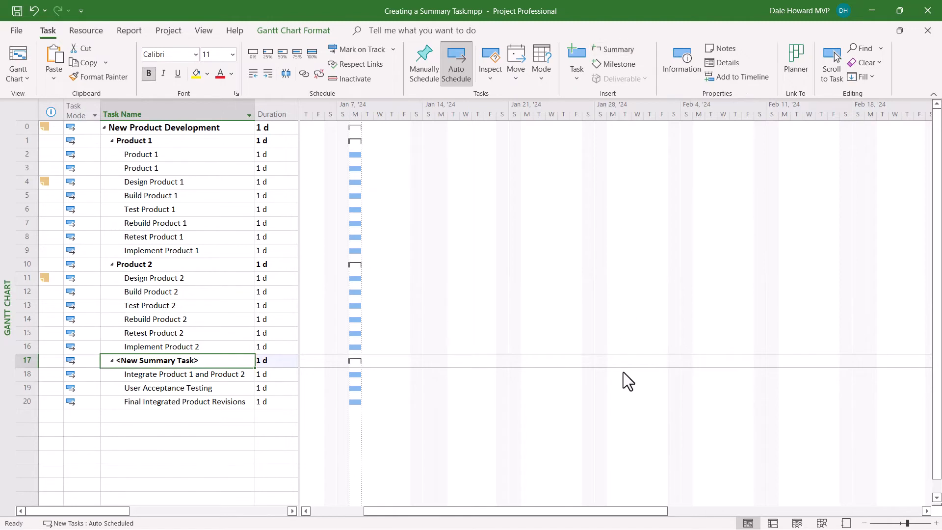
type("Products 1 and 2 Integration")
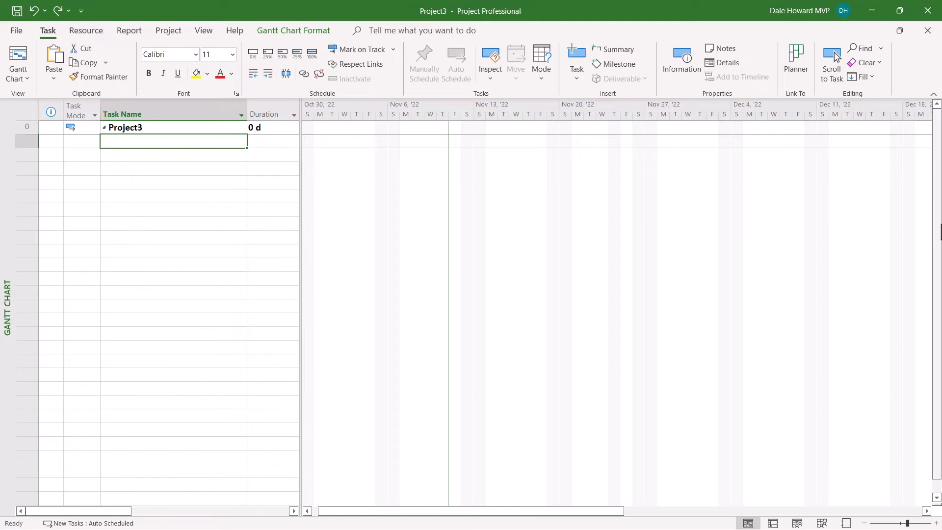
mouse_move(615, 49)
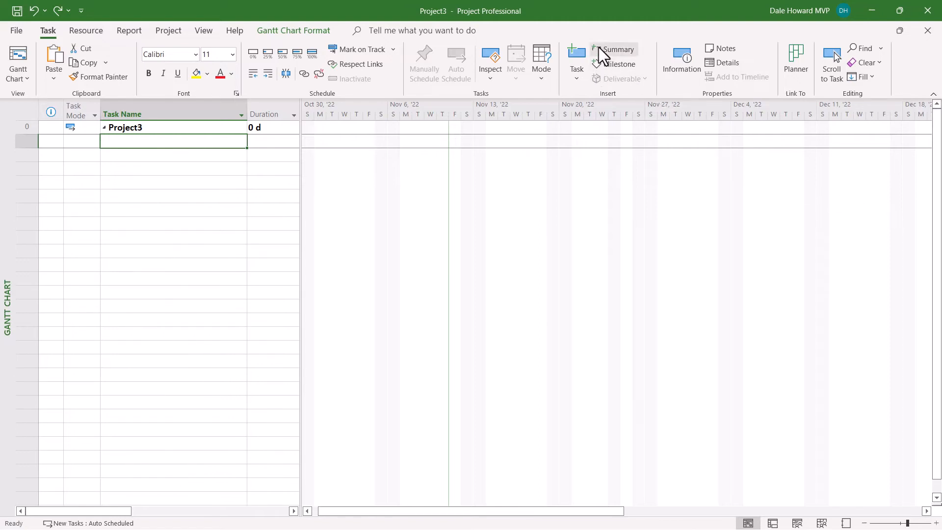
Insert a summary task in Project3 and name it 'Product 1'.
left_click(618, 49)
type("Pro")
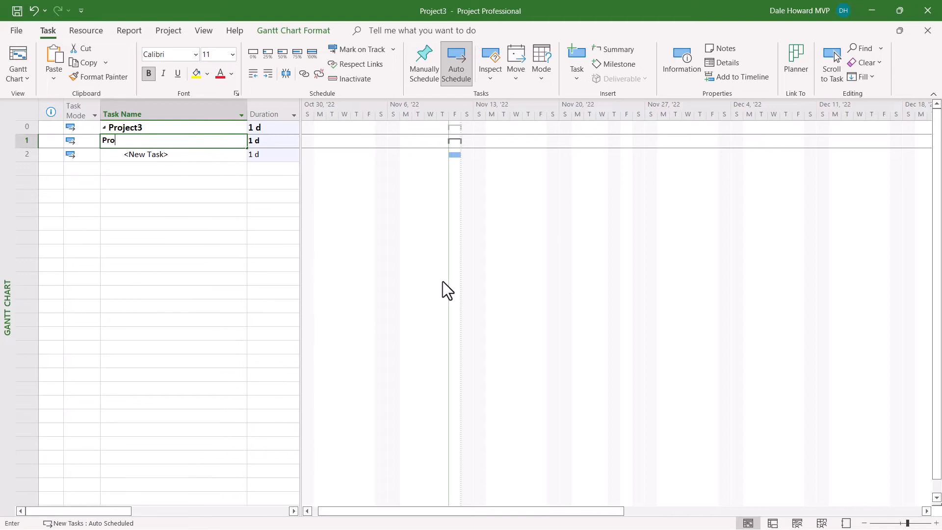
type("duct 1")
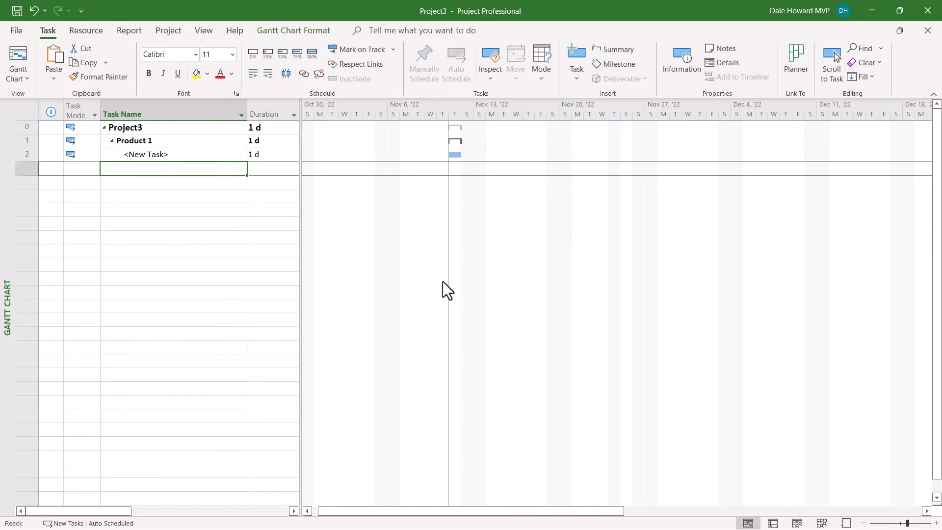
mouse_move(541, 176)
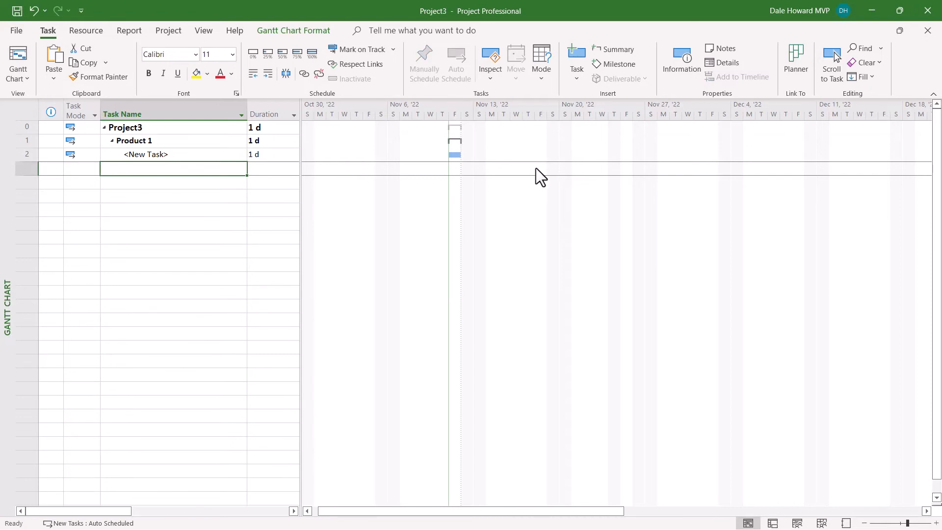
Add outdented summary tasks 'Product 2' and 'Products 1 and 2 Integration'.
left_click(613, 57)
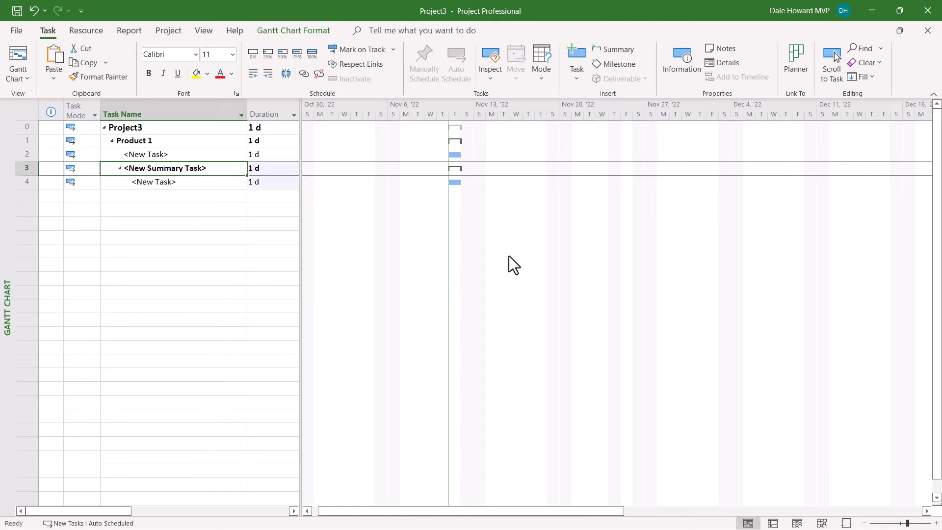
left_click(455, 61)
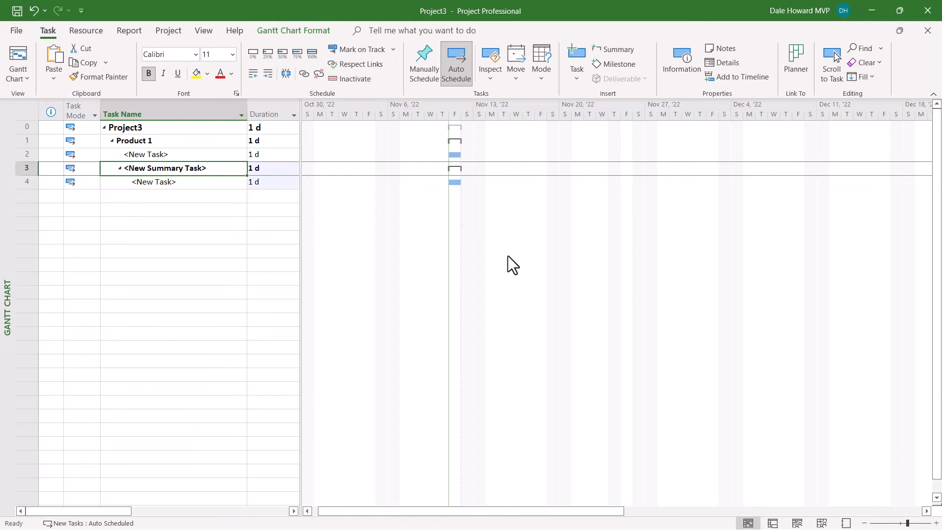
mouse_move(254, 73)
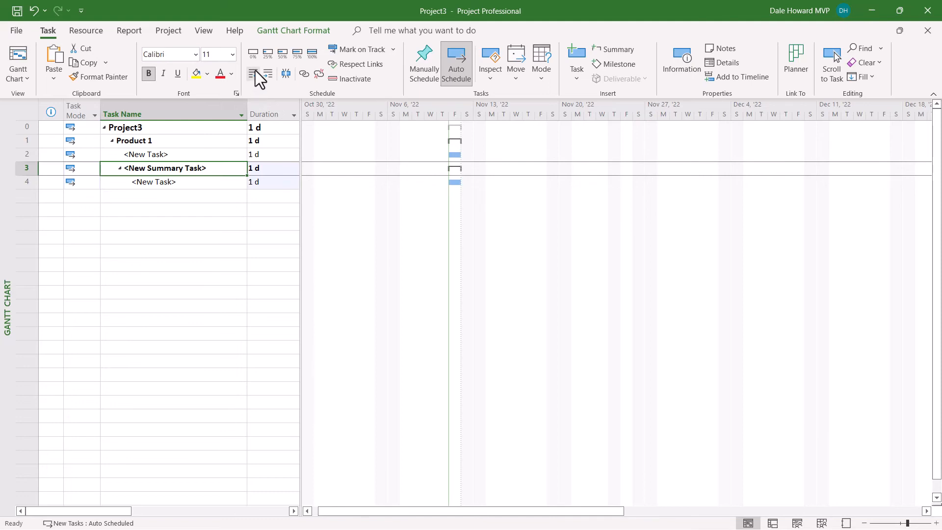
mouse_move(253, 73)
type("P")
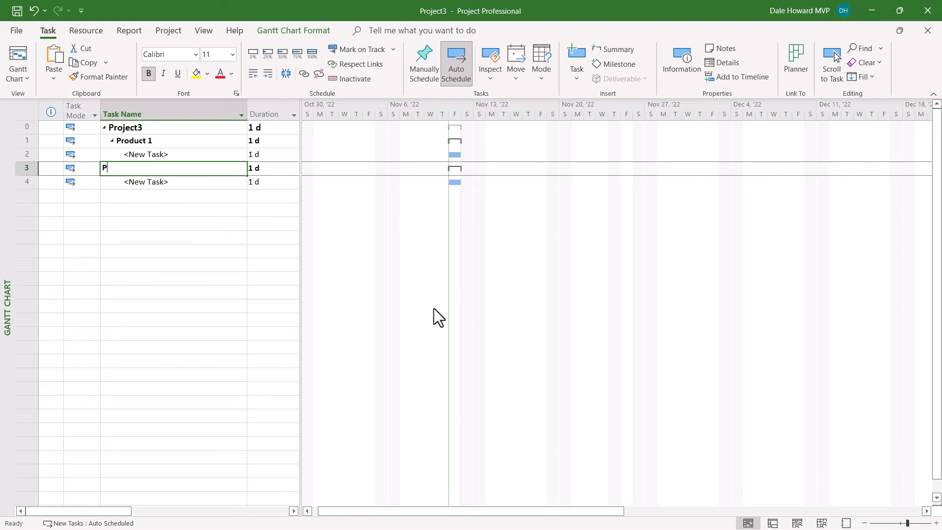
type("roduct 2")
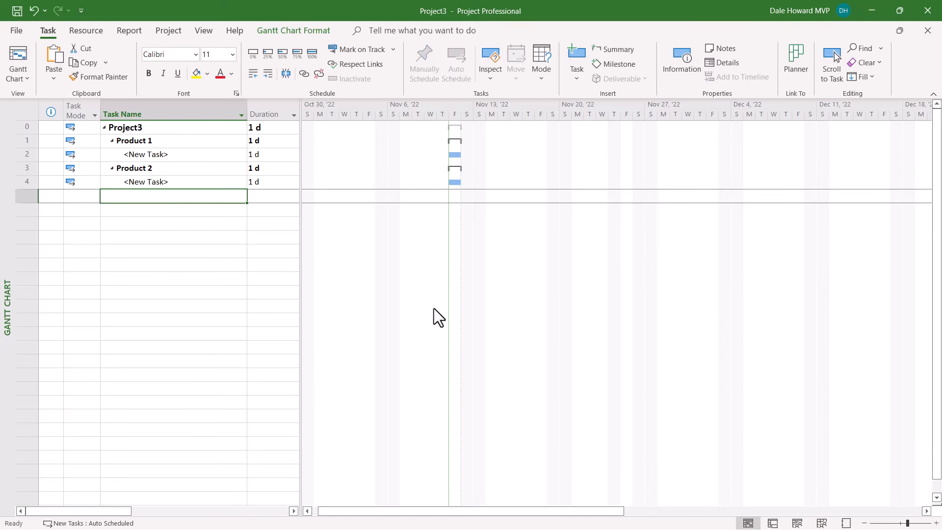
left_click(614, 59)
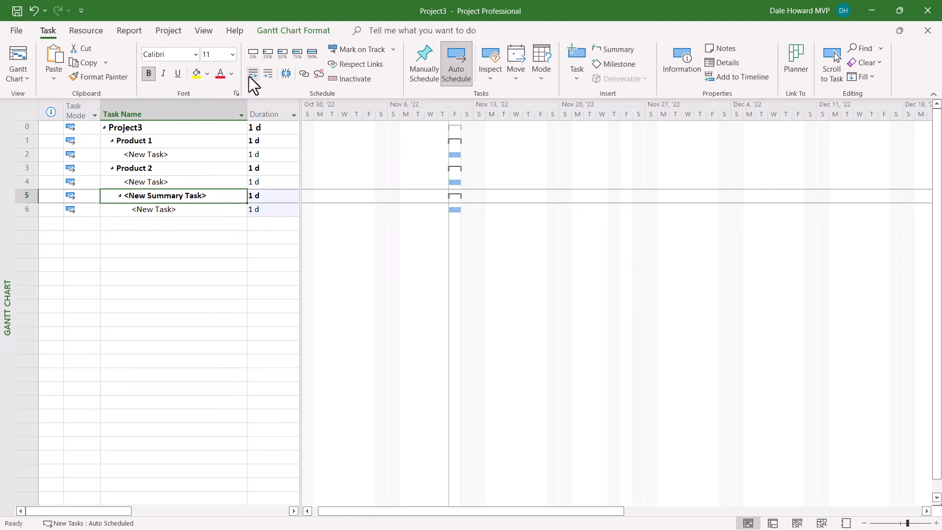
type("Products 1 and 2 Integration")
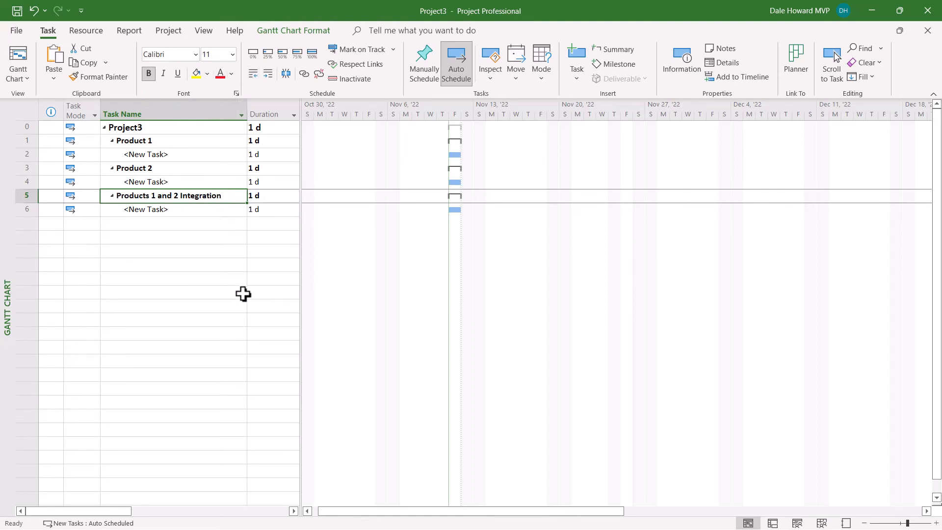